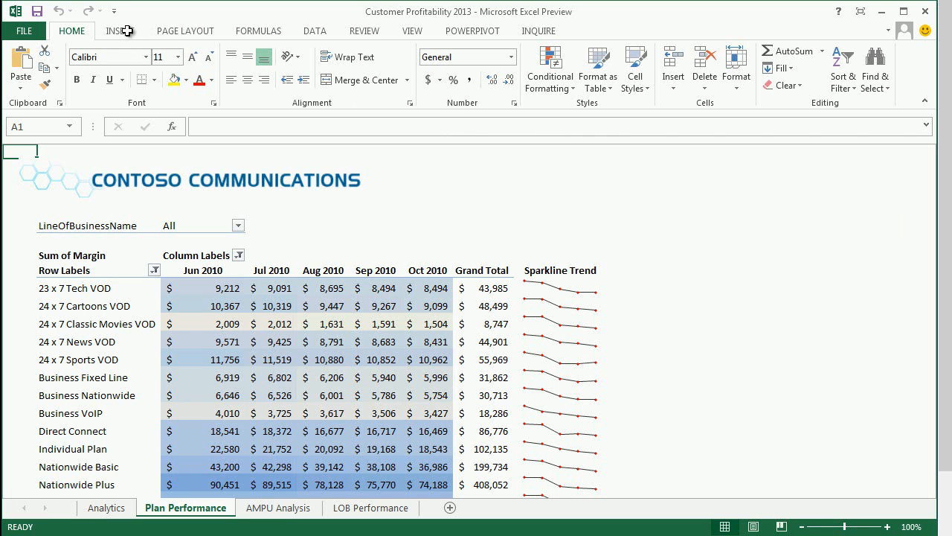
Insert a new blank Power View report sheet from the INSERT tab.
left_click(121, 30)
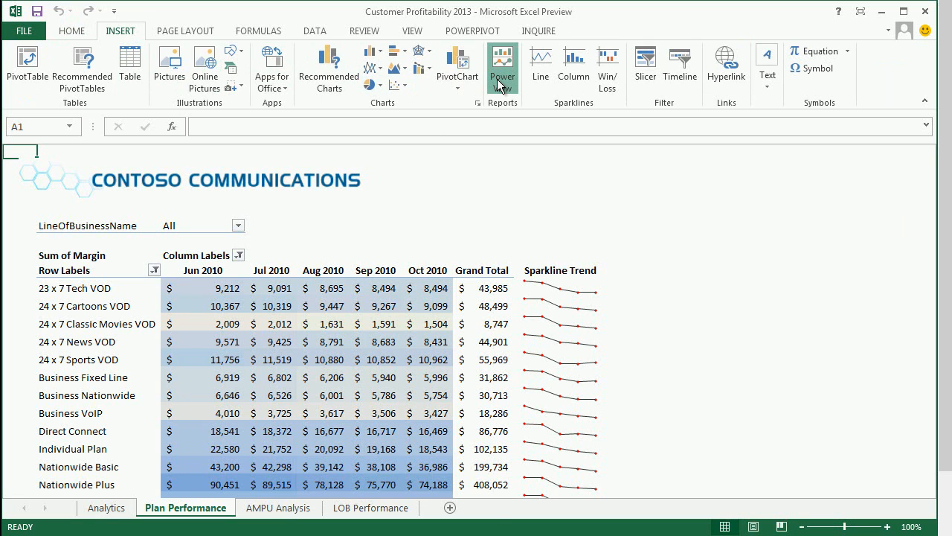
left_click(503, 63)
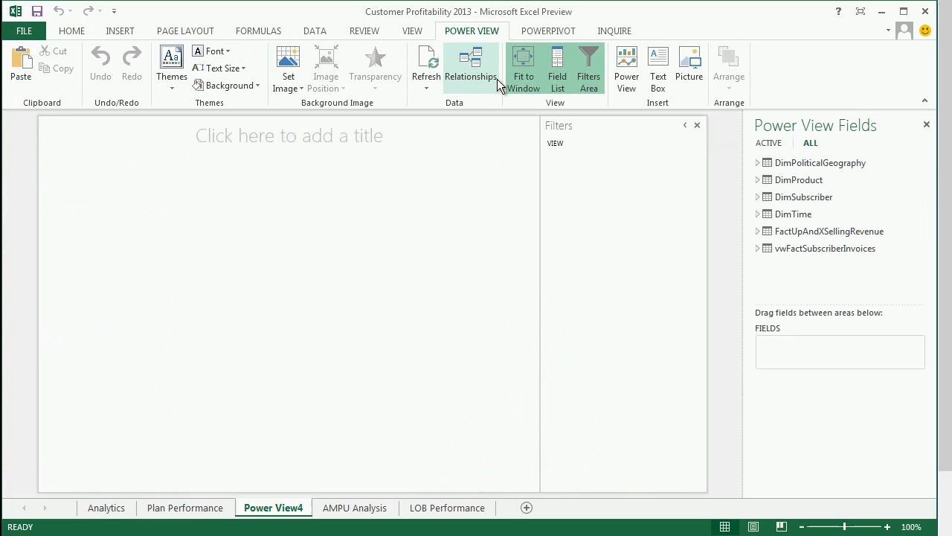
mouse_move(501, 191)
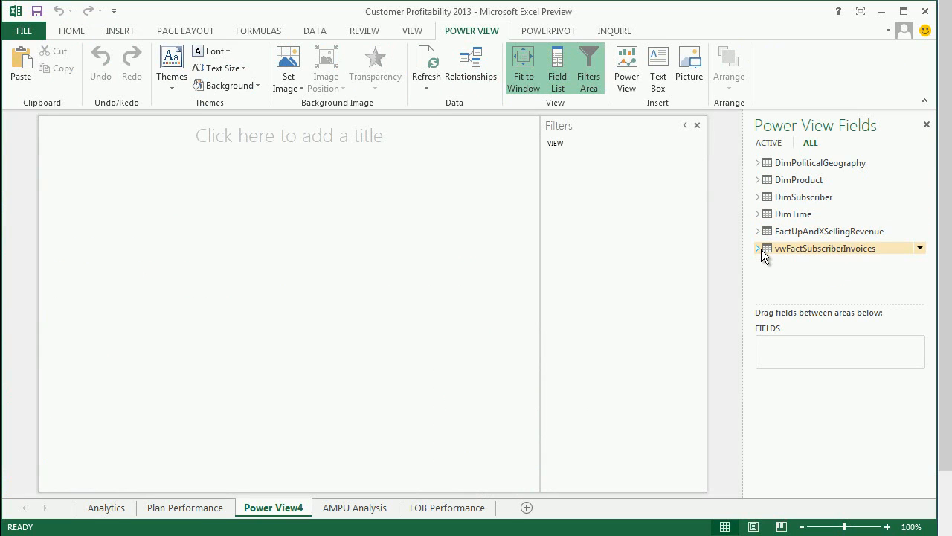
Add Revenue and PlanType fields to the report and display them as a bar chart.
left_click(759, 248)
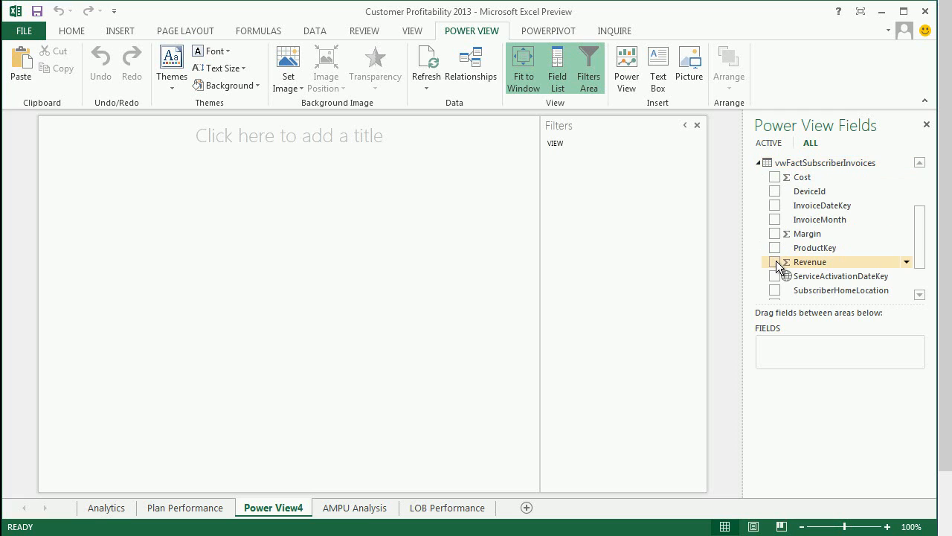
left_click(775, 261)
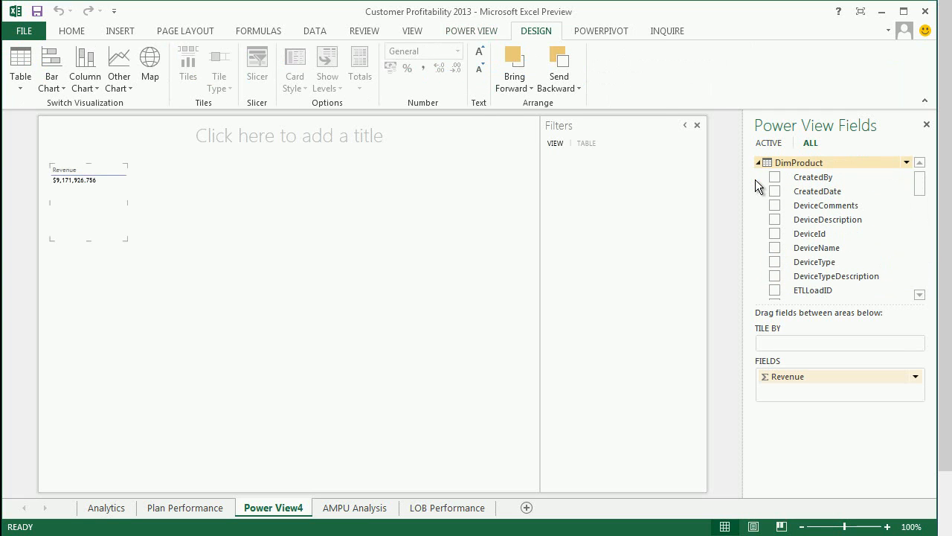
scroll("down", 3)
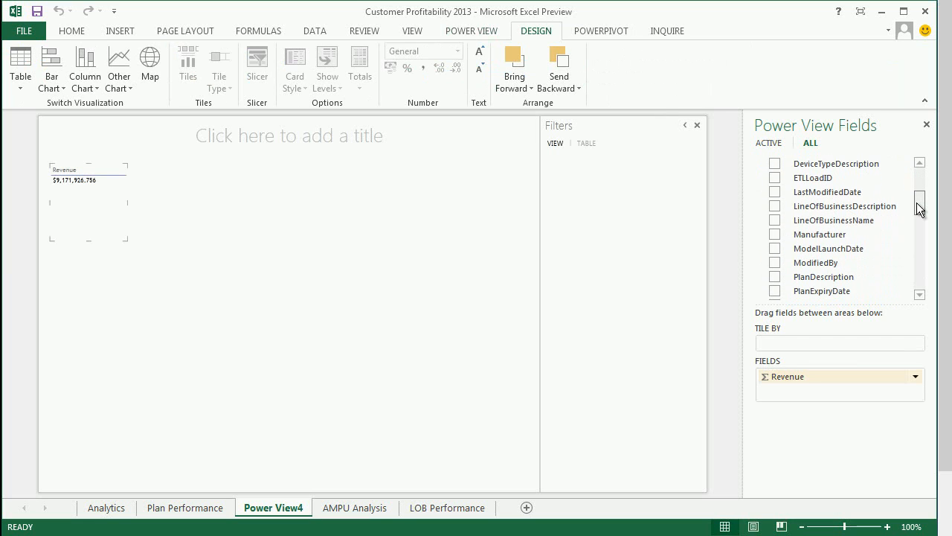
scroll("down", 3)
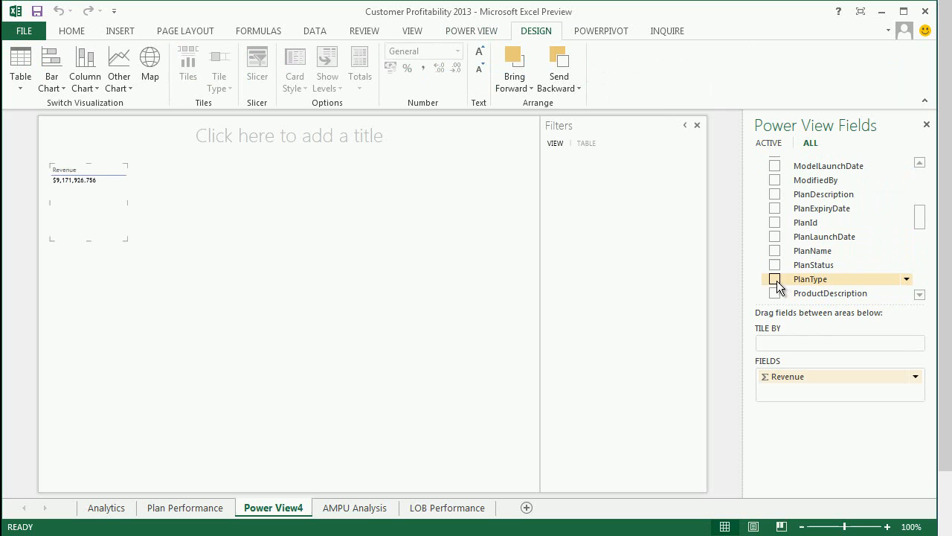
left_click(775, 279)
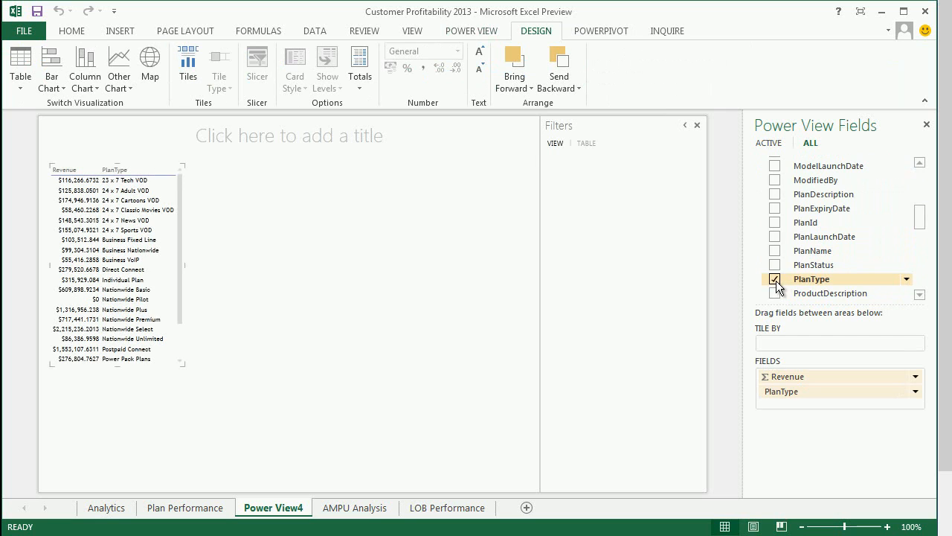
left_click(51, 67)
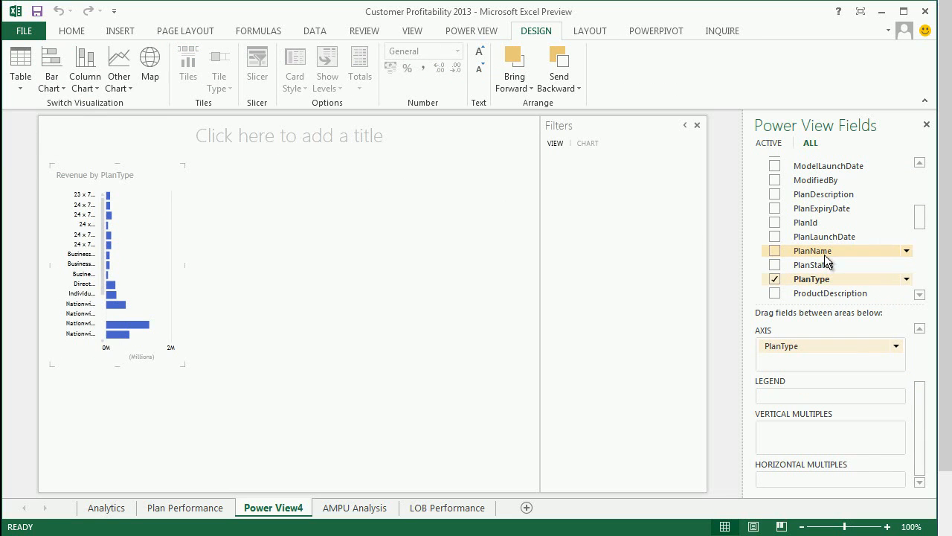
Add PlanName to the bar chart's categories and resize the chart.
left_click(774, 250)
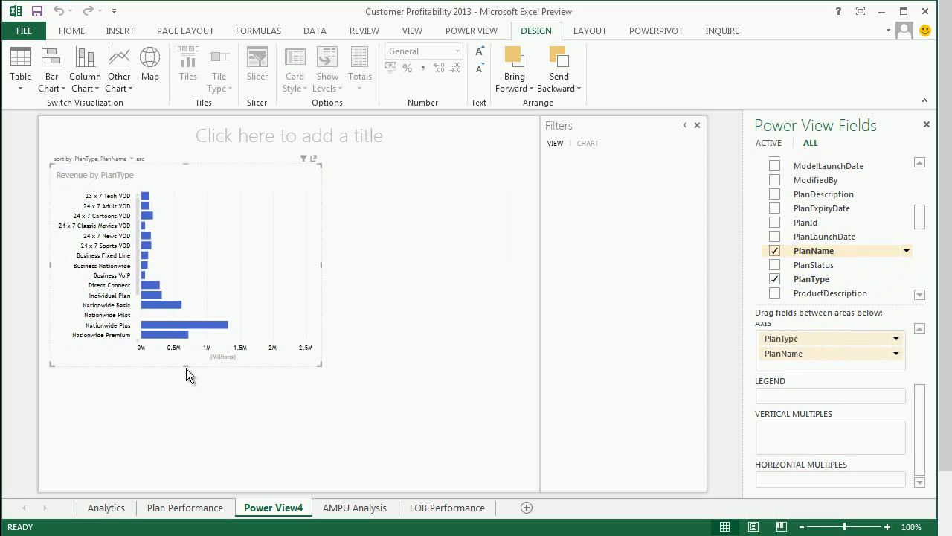
left_click(189, 375)
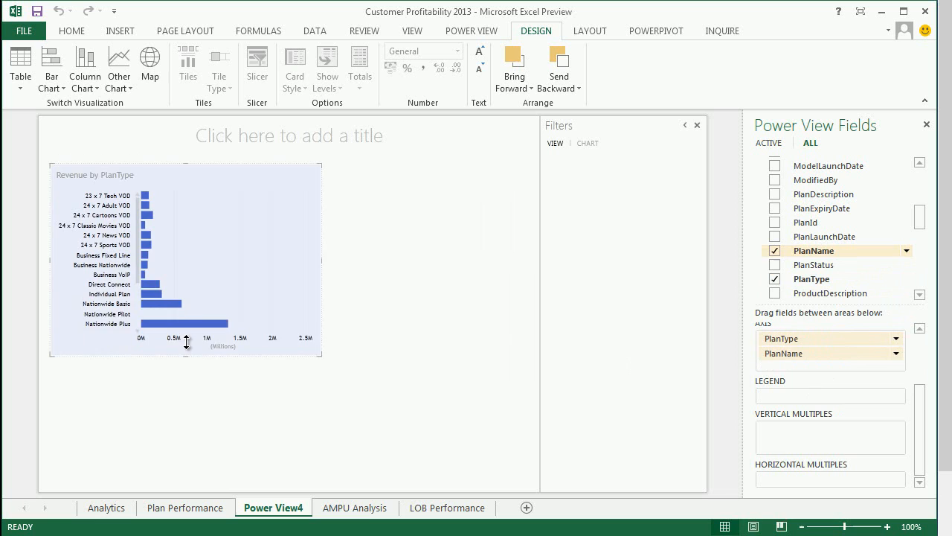
left_click_drag(186, 343, 186, 328)
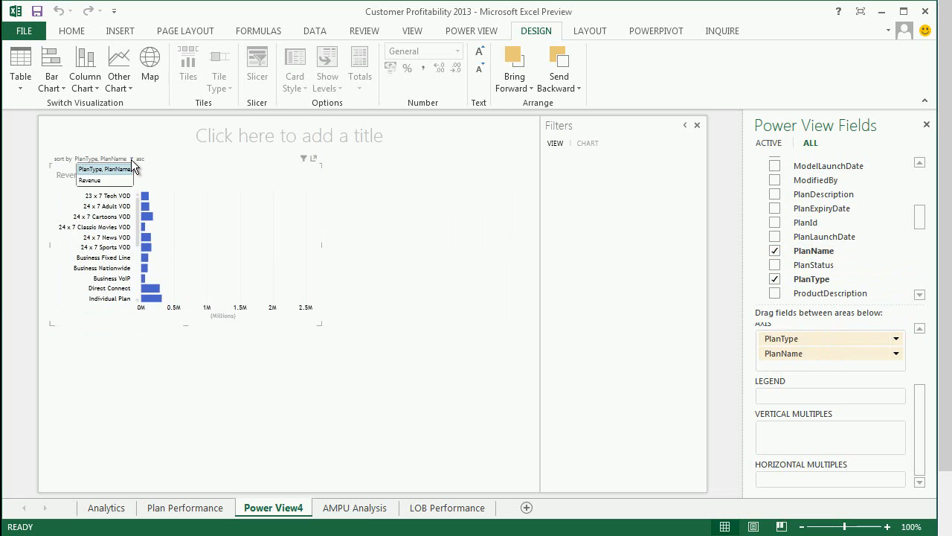
Sort the bar chart by Revenue in descending order.
left_click(89, 180)
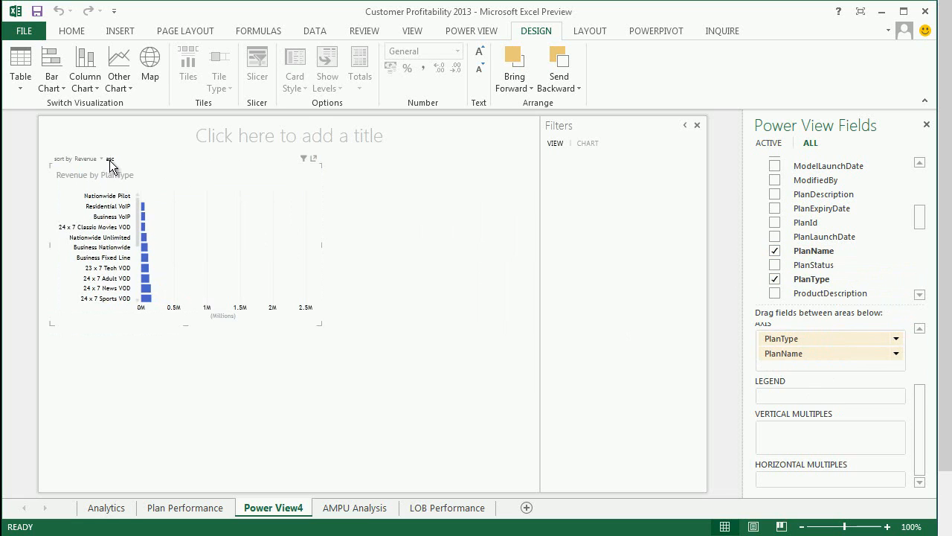
left_click(110, 159)
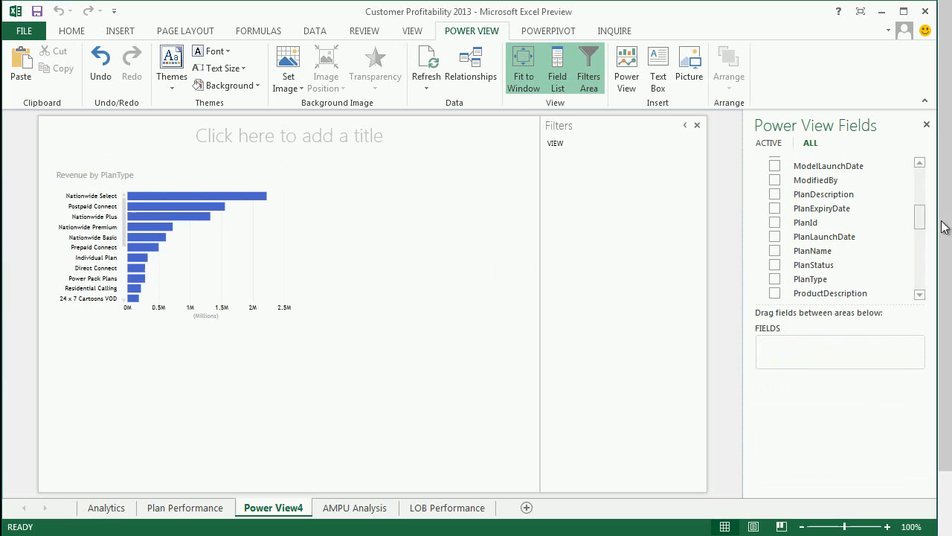
Create a new table of Revenue broken down by Manufacturer.
scroll("down", 3)
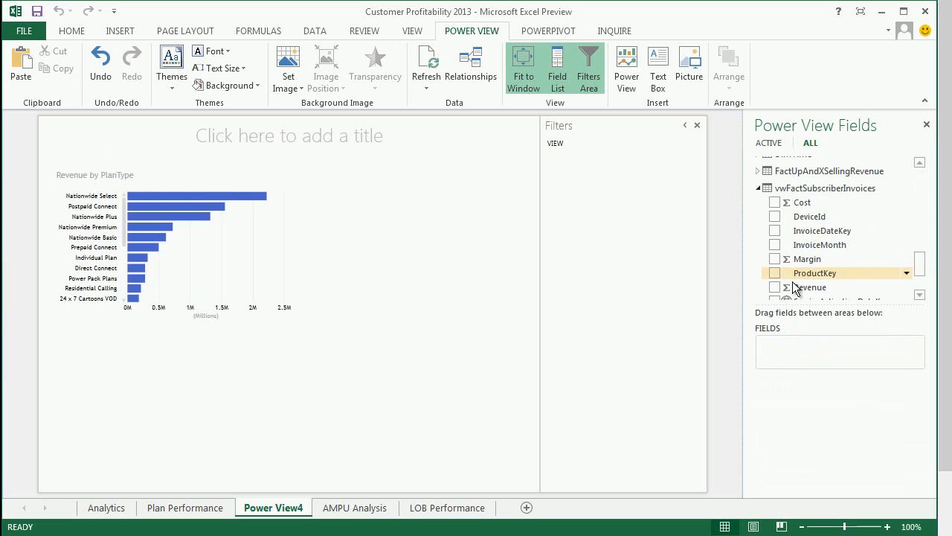
left_click(775, 286)
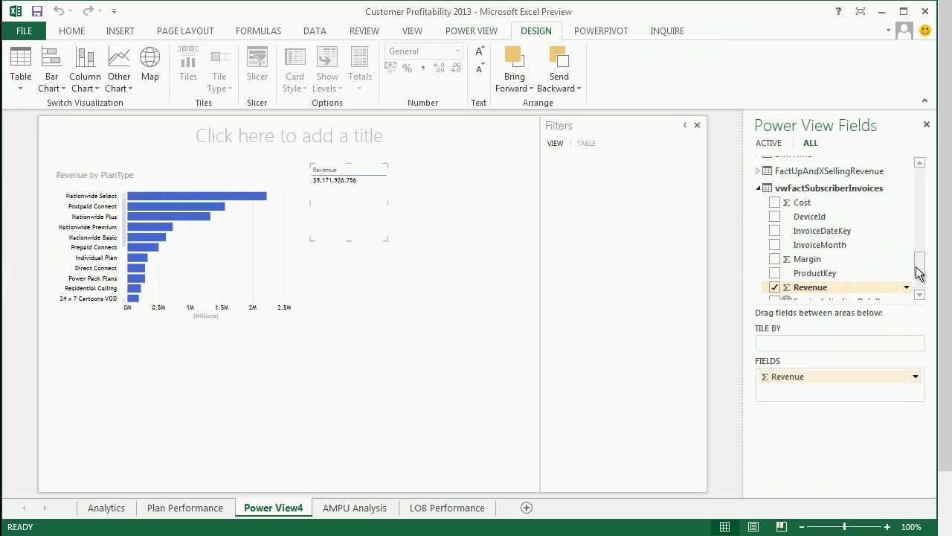
scroll("down", 3)
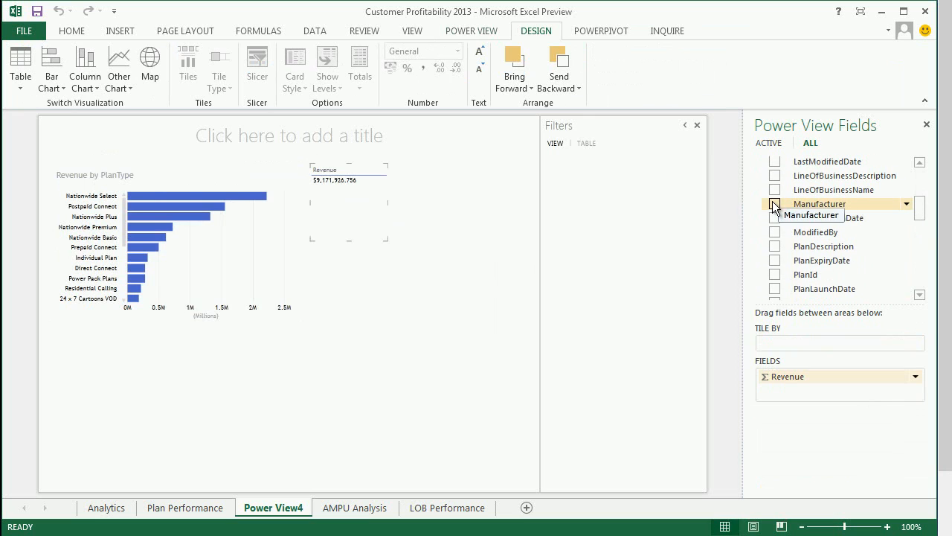
left_click(774, 203)
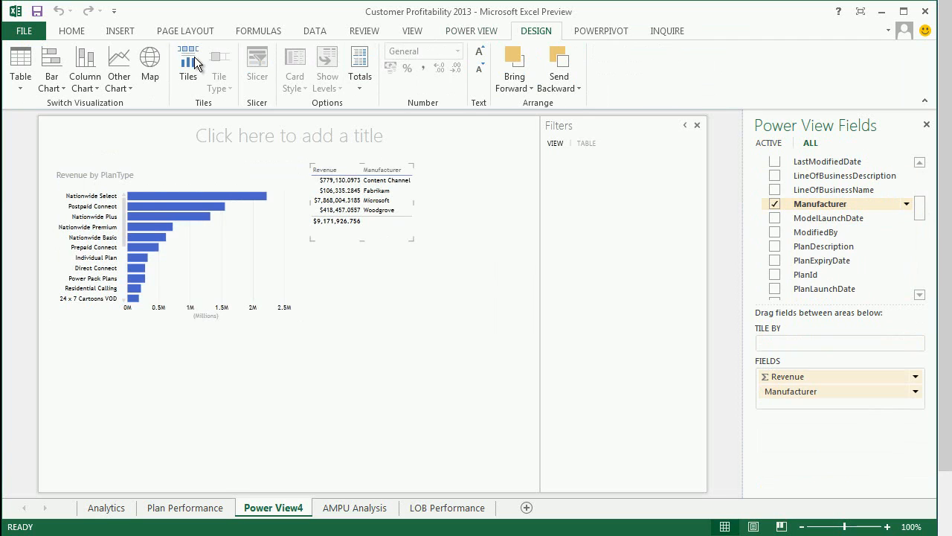
Turn the manufacturer table into an enlarged pie chart and start a PlanType table.
left_click(118, 67)
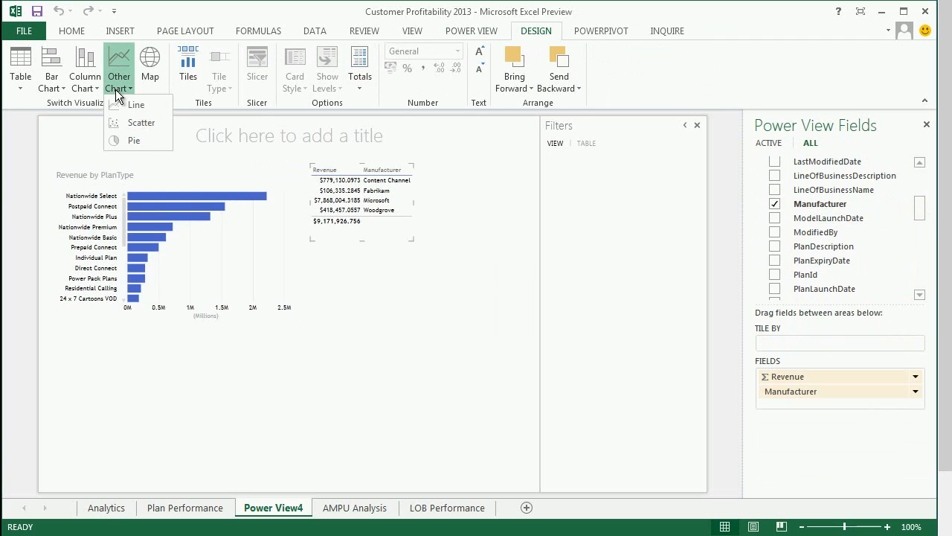
left_click(134, 141)
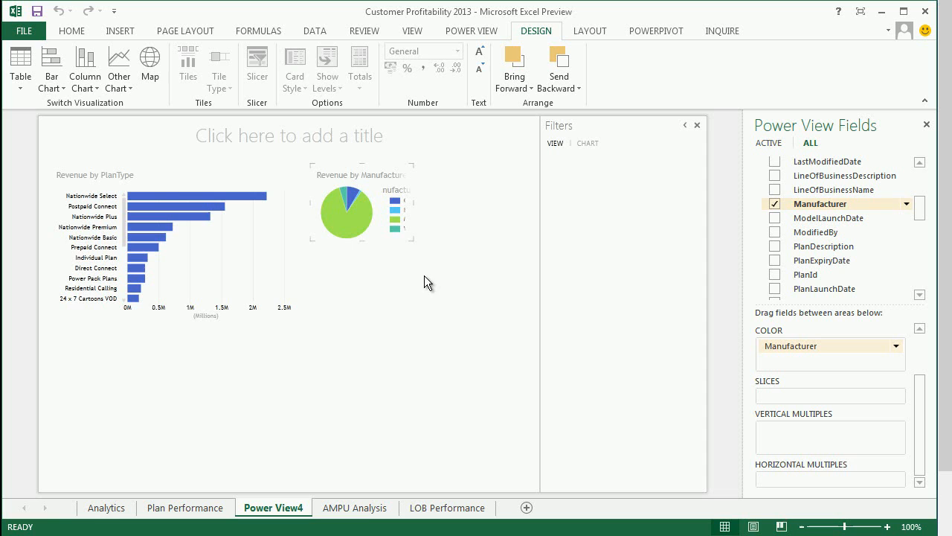
left_click_drag(414, 242, 521, 321)
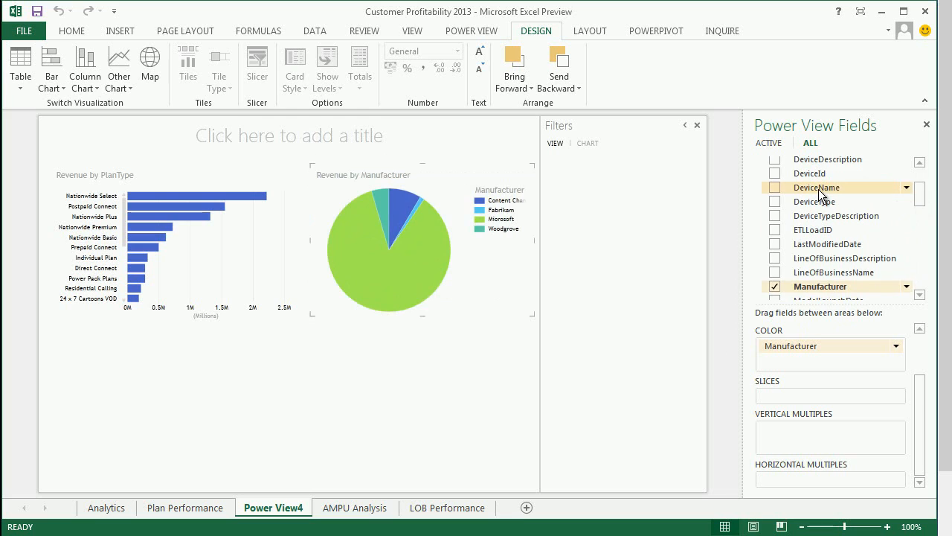
left_click(775, 187)
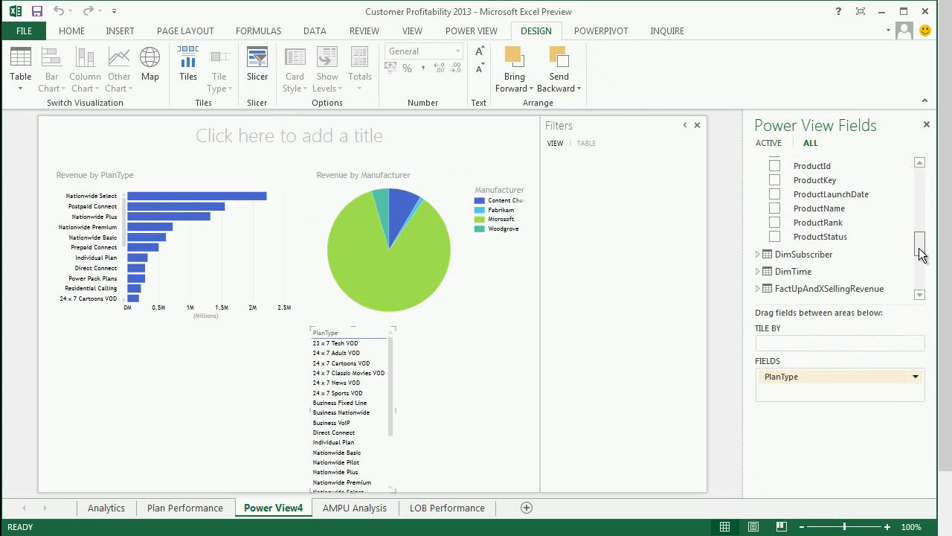
Add Revenue to the PlanType table, convert it to a widened scatter chart.
scroll("down", 3)
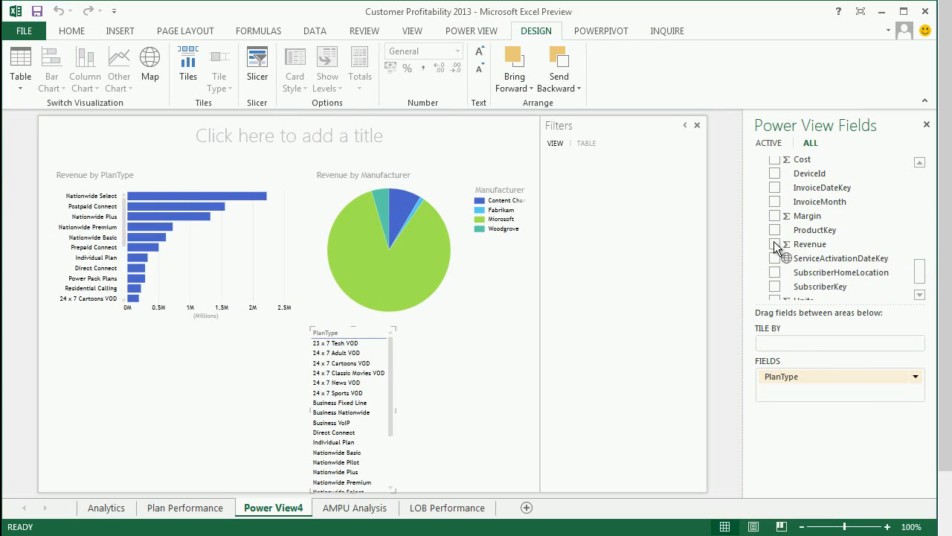
left_click(776, 244)
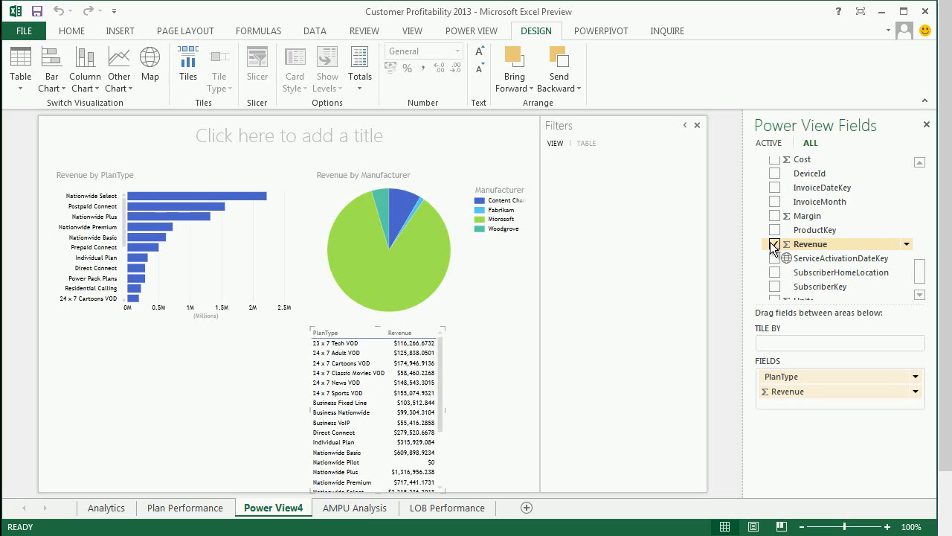
left_click(117, 67)
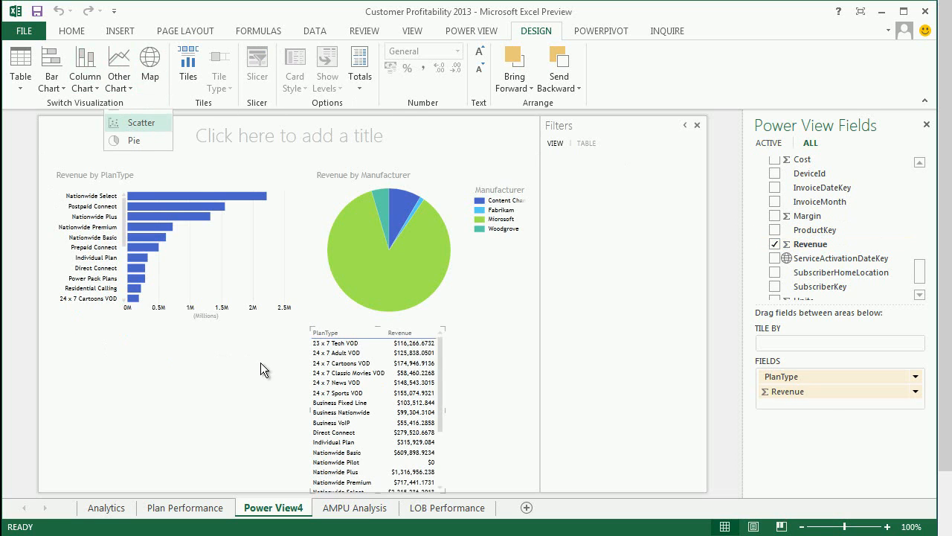
left_click(142, 122)
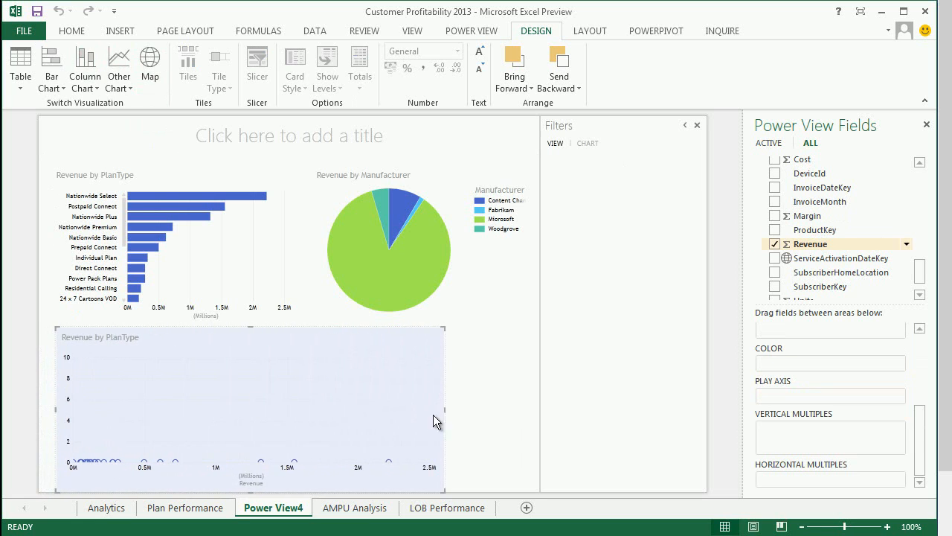
left_click_drag(443, 407, 512, 407)
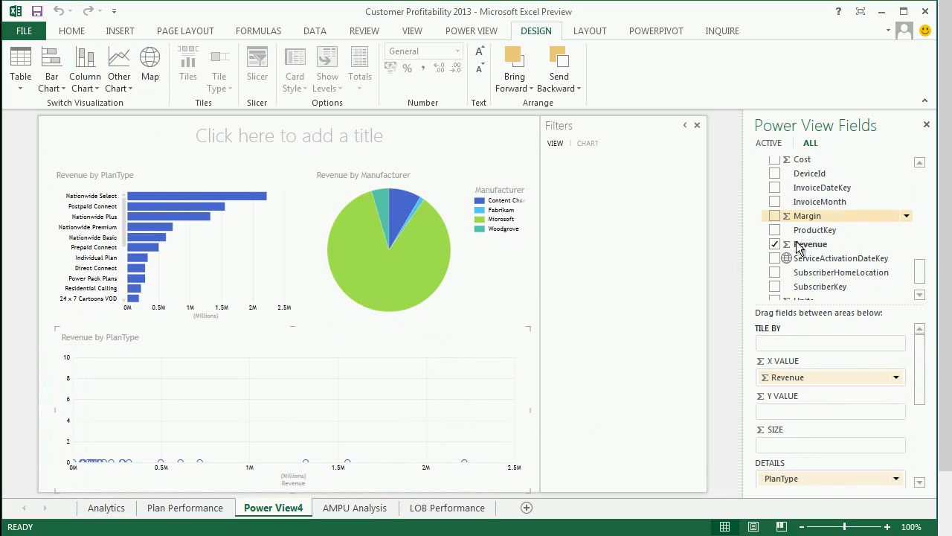
Size scatter bubbles by Margin, add Units, and set QuarterOfYear as the play axis.
left_click_drag(807, 216, 831, 444)
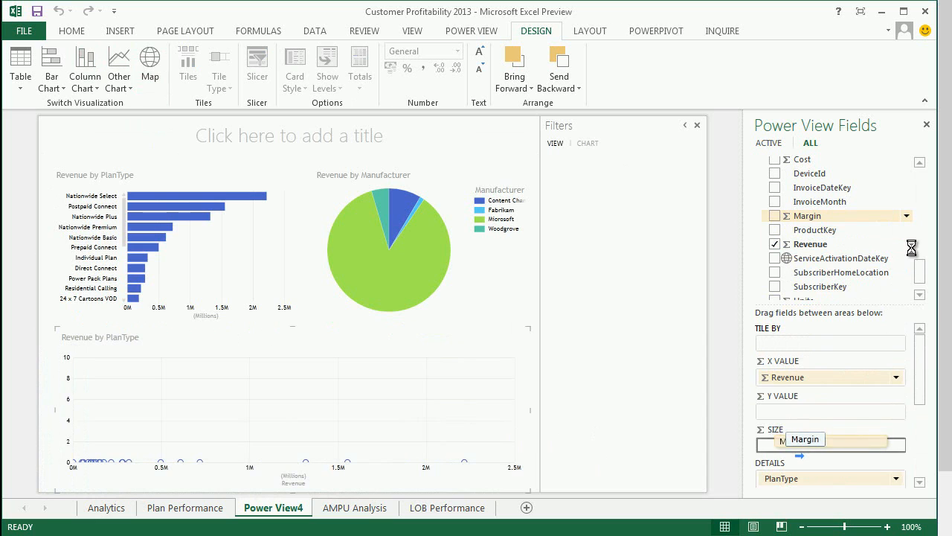
left_click(775, 216)
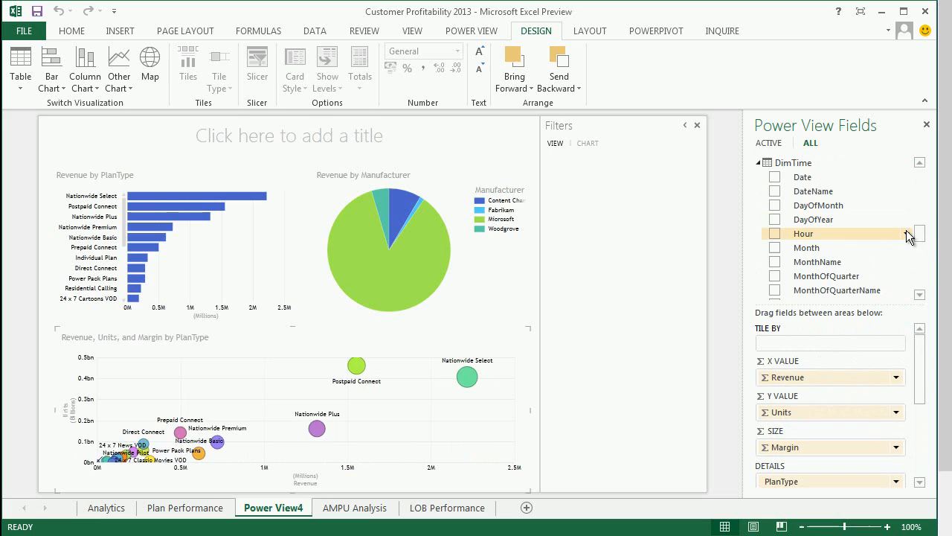
scroll("down", 3)
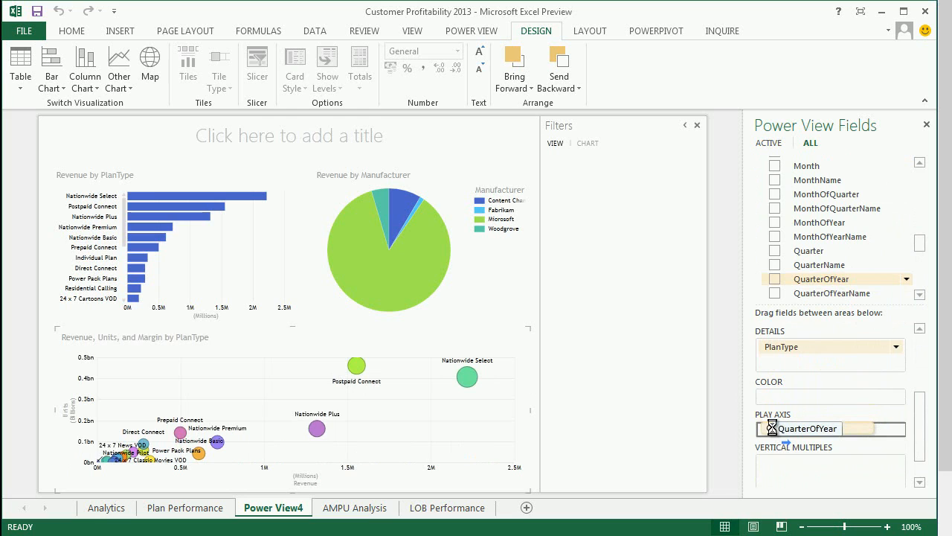
left_click(775, 279)
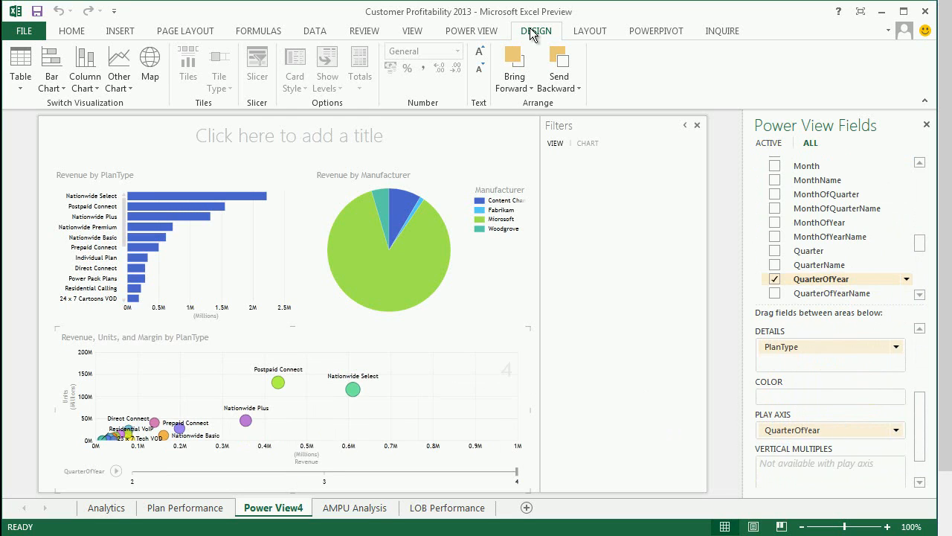
left_click(475, 31)
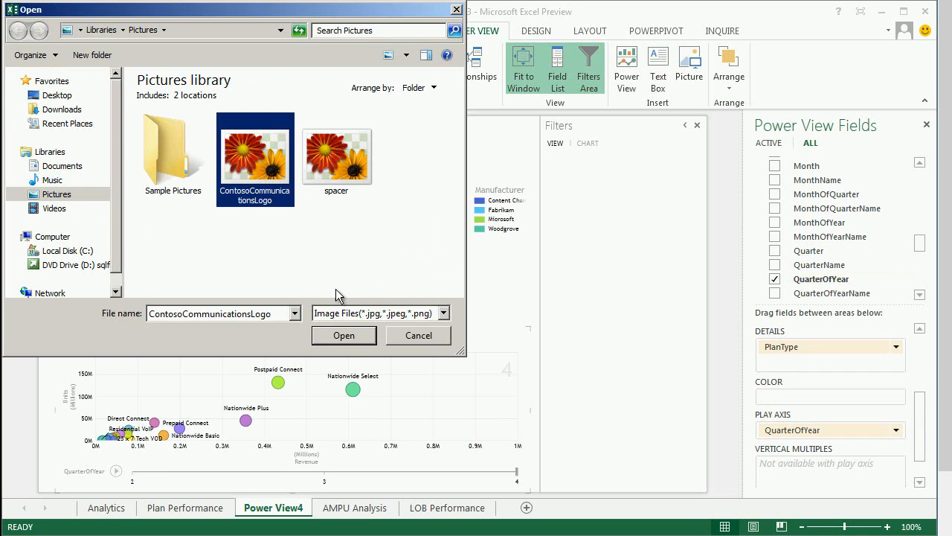
Insert the ContosoCommunicationsLogo picture and highlight the Postpaid Connect bar.
left_click(344, 335)
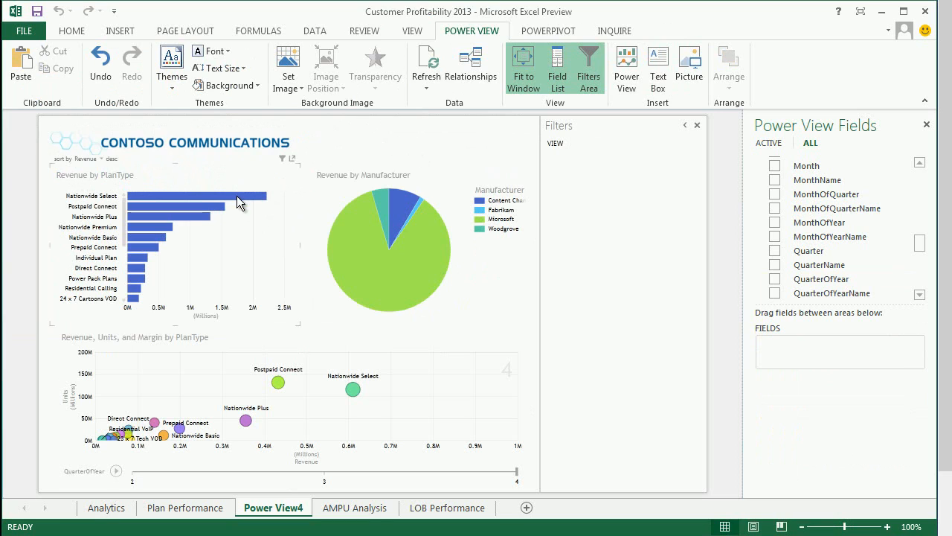
left_click(179, 206)
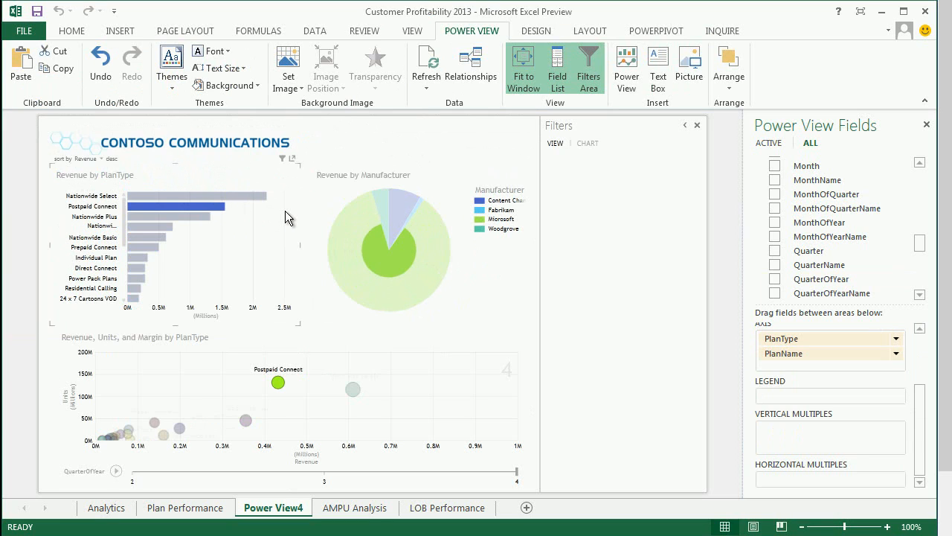
mouse_move(216, 203)
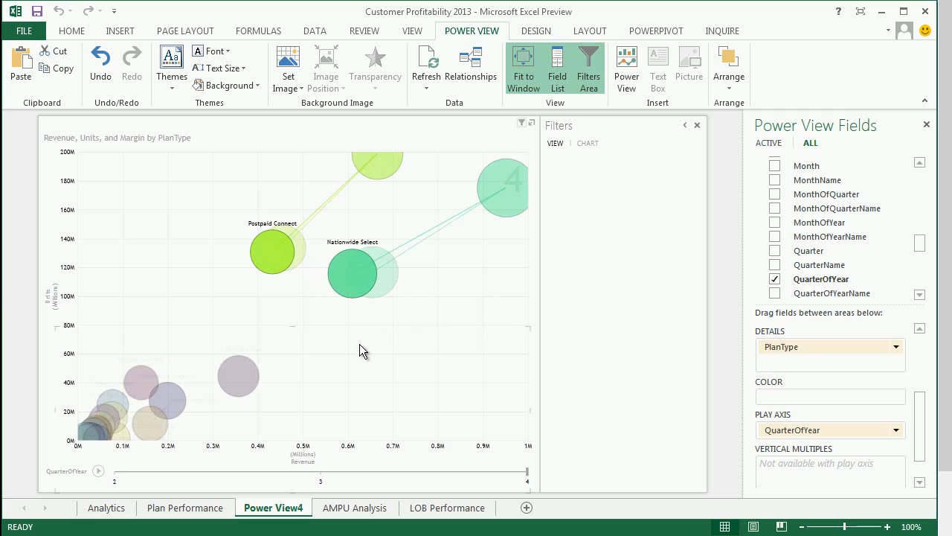
Play the QuarterOfYear bubble animation on the scatter chart, then restore the full report.
left_click(94, 469)
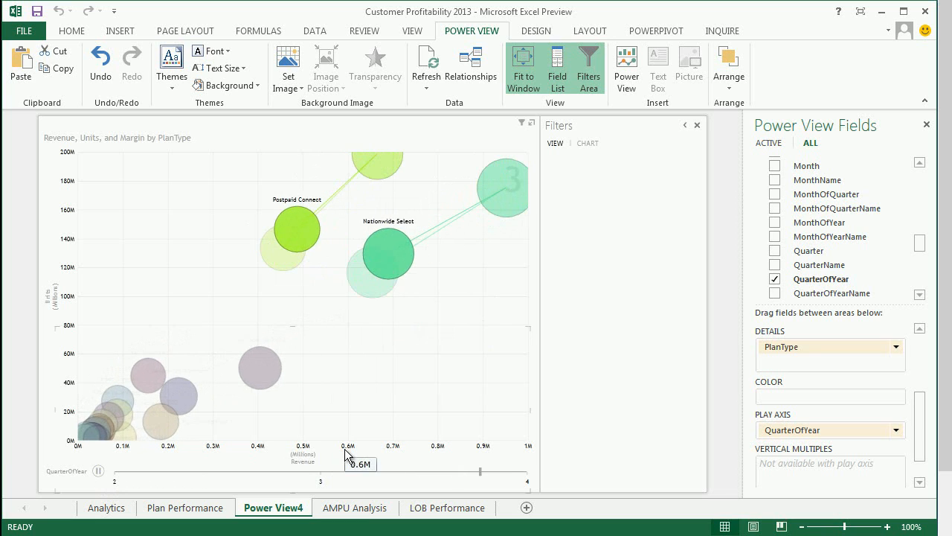
left_click(102, 467)
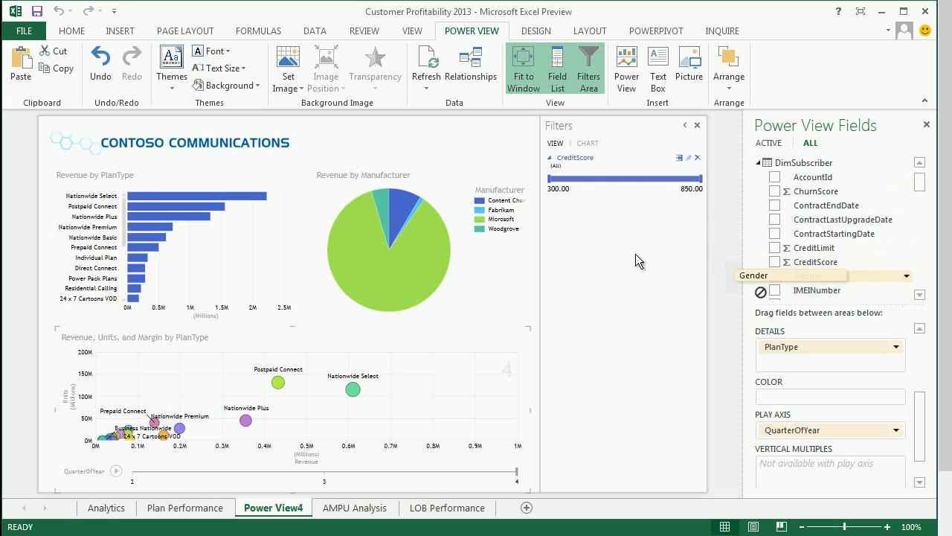
Add a Gender report filter and use Gender as the bar chart's legend.
left_click(808, 275)
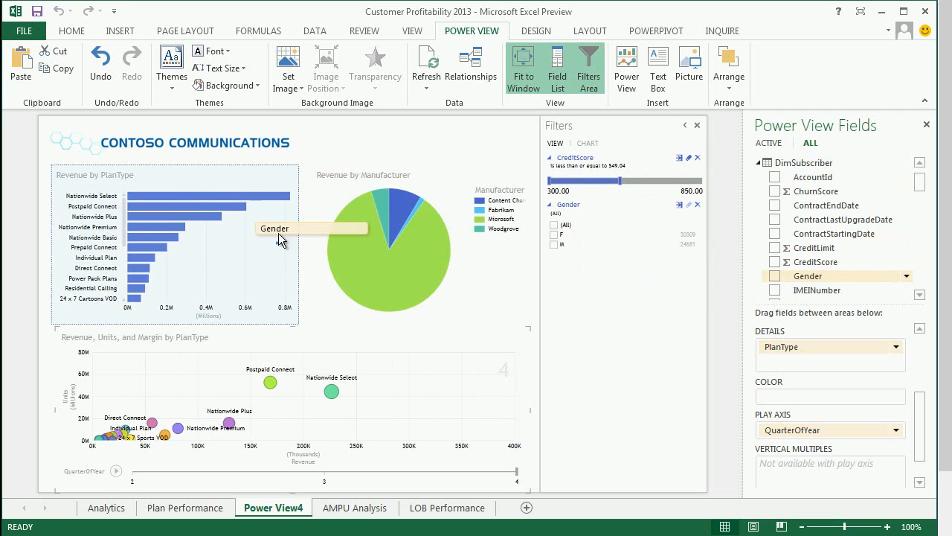
left_click(774, 275)
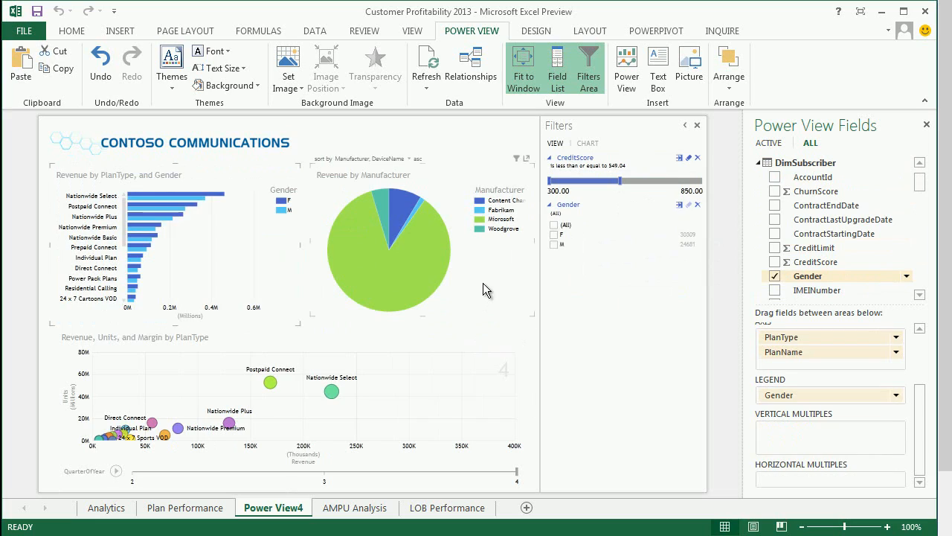